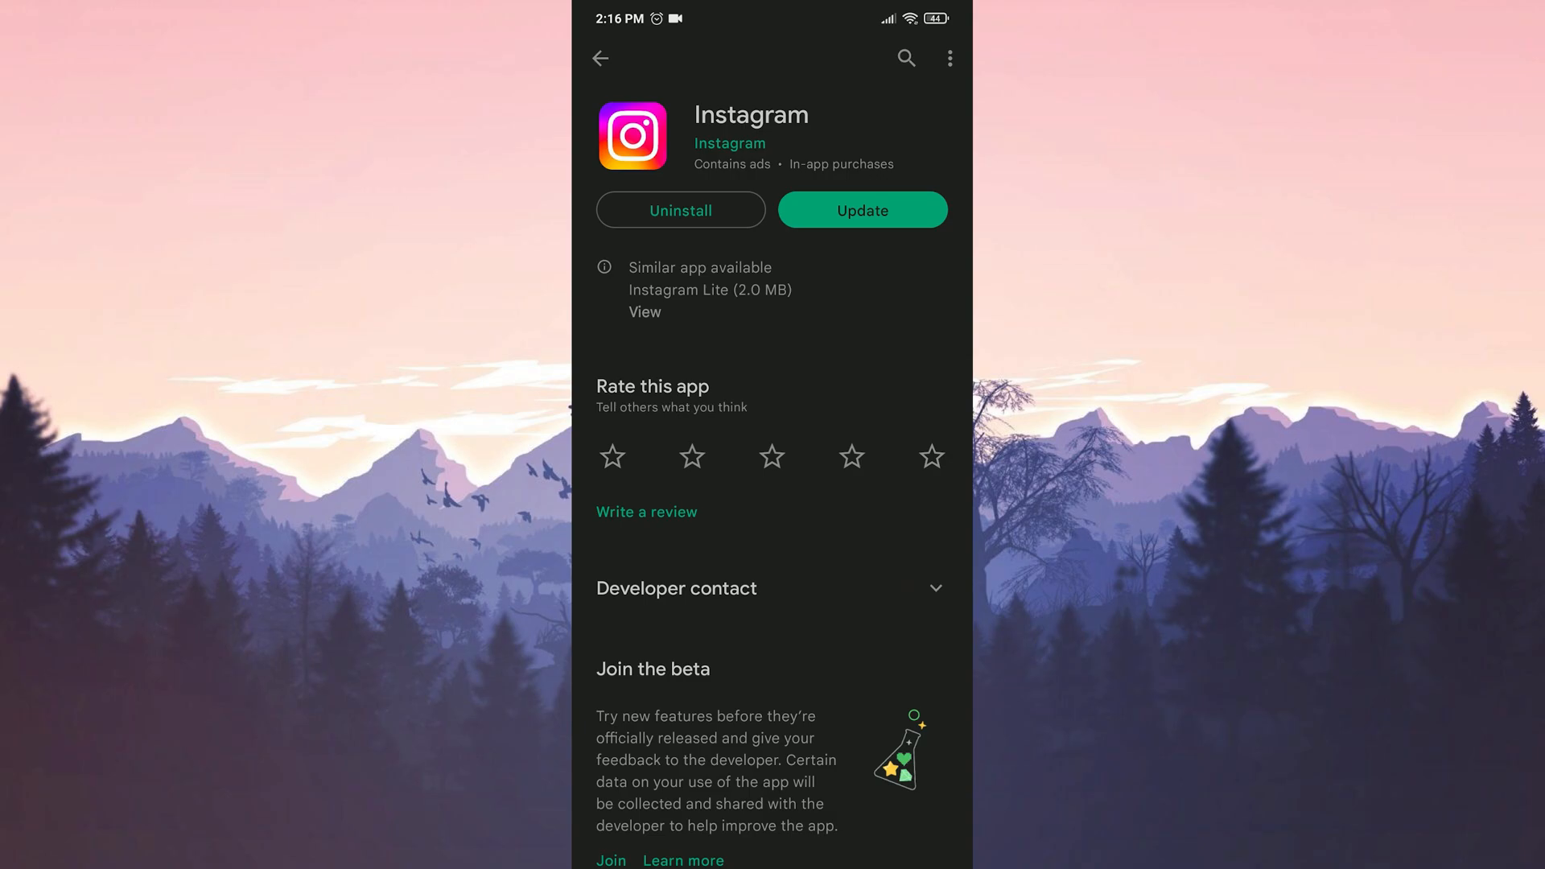
- Leave the Instagram listing in the Play Store
left_click(861, 210)
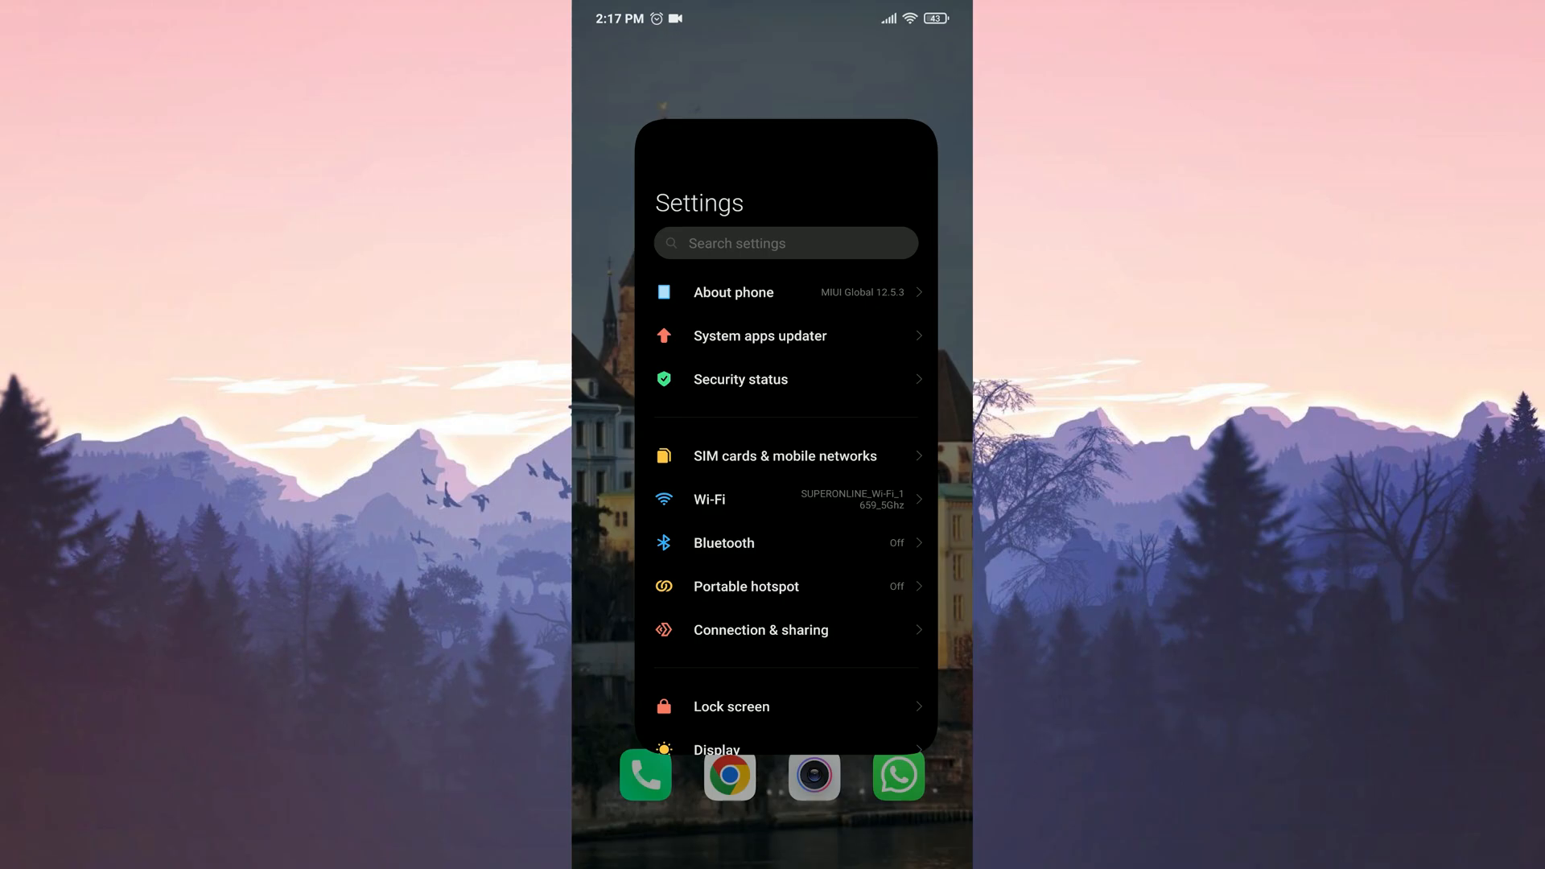
- Open Instagram's app info from Apps > Manage apps
scroll("down", 3)
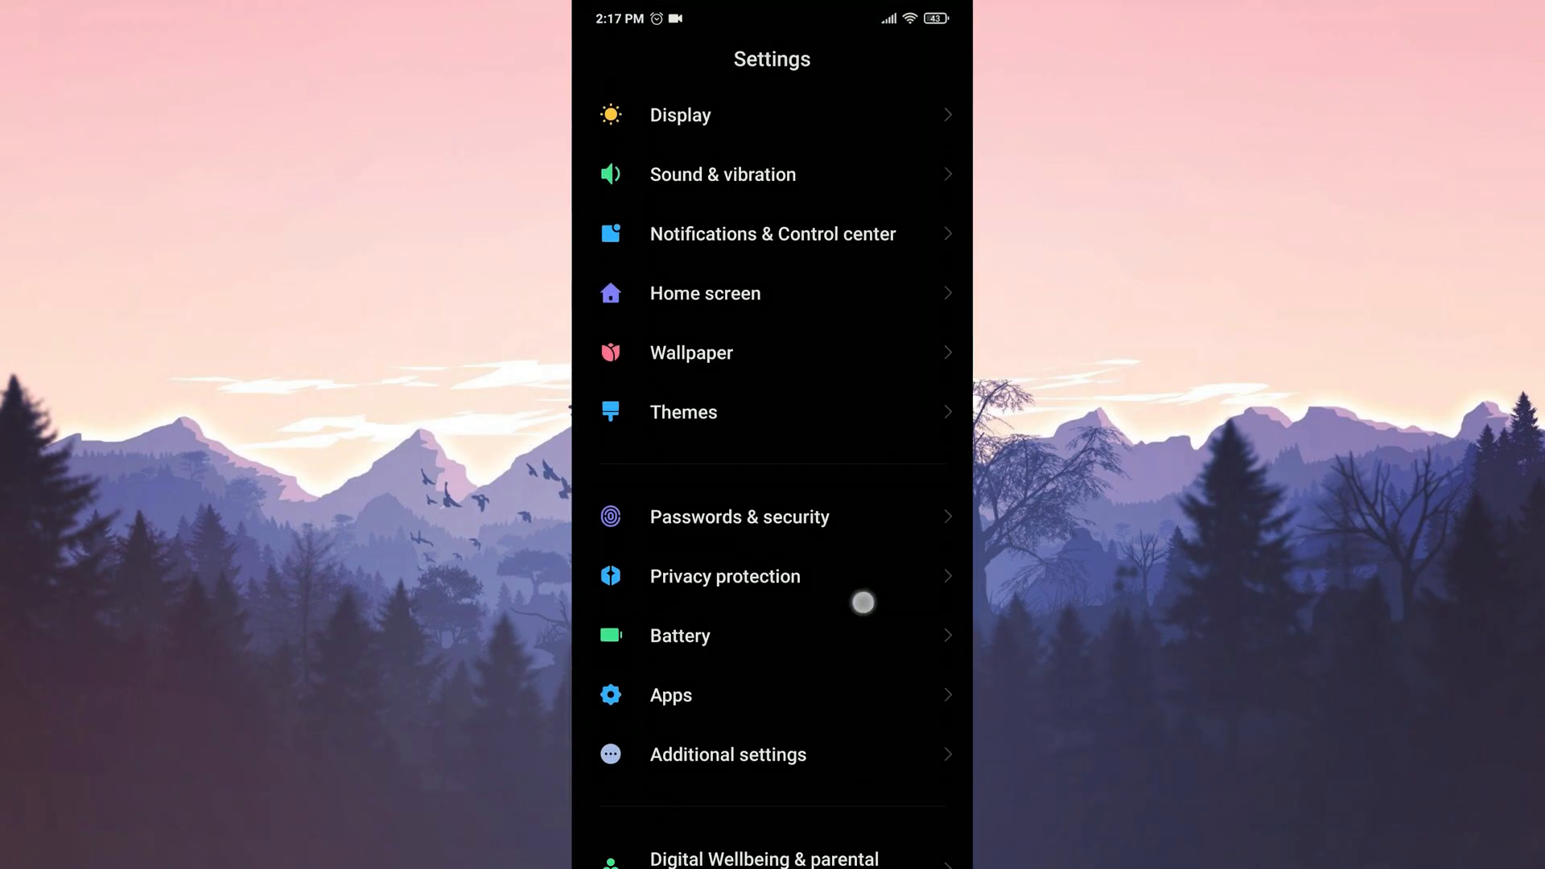
left_click(670, 696)
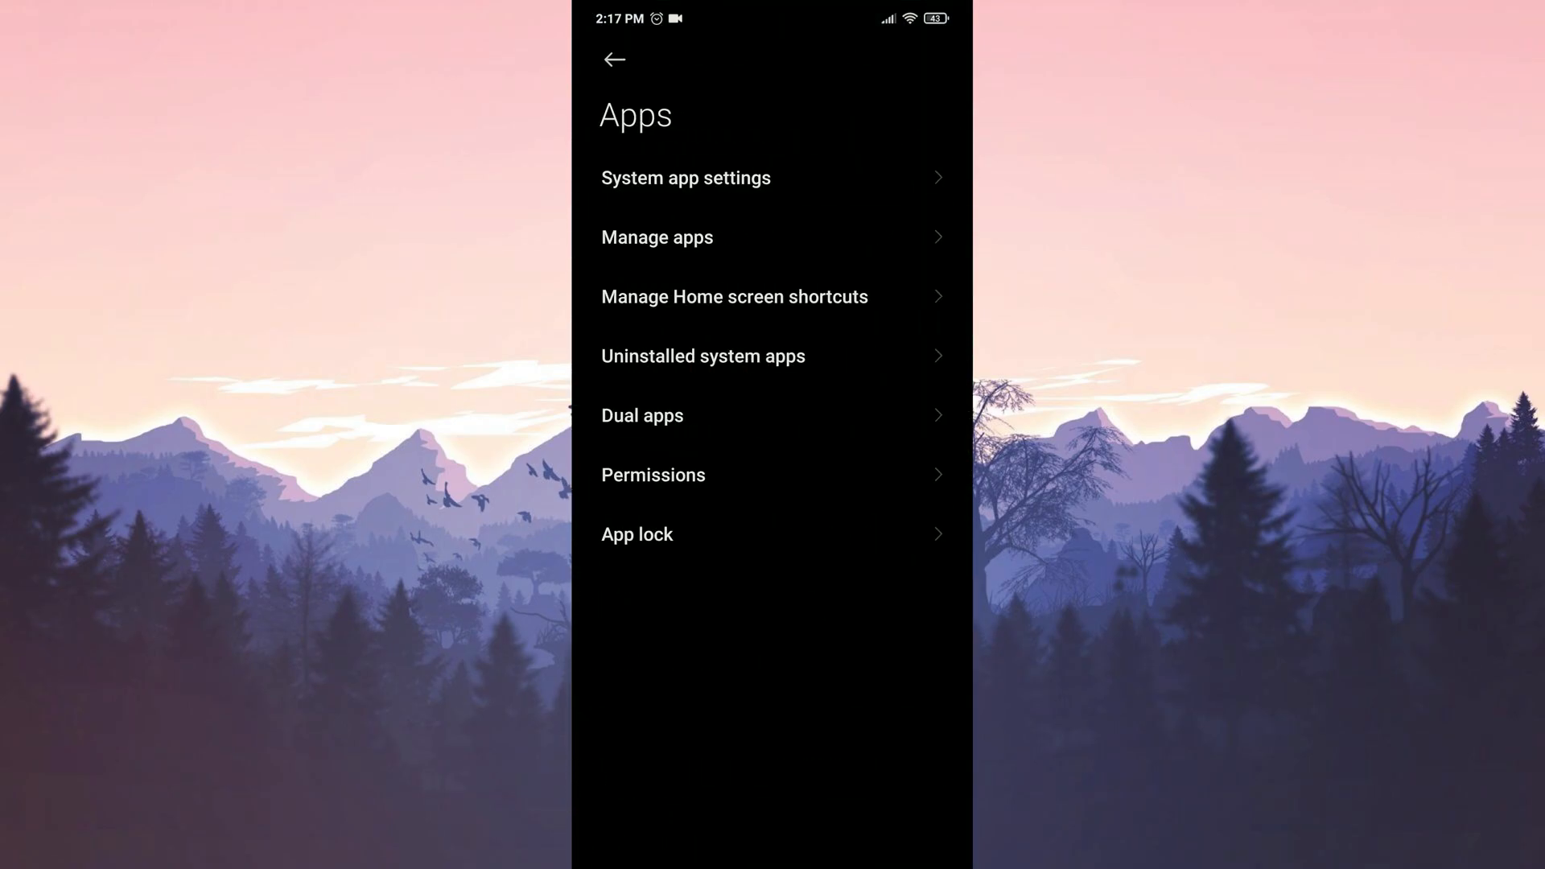
left_click(656, 237)
type("Instagram")
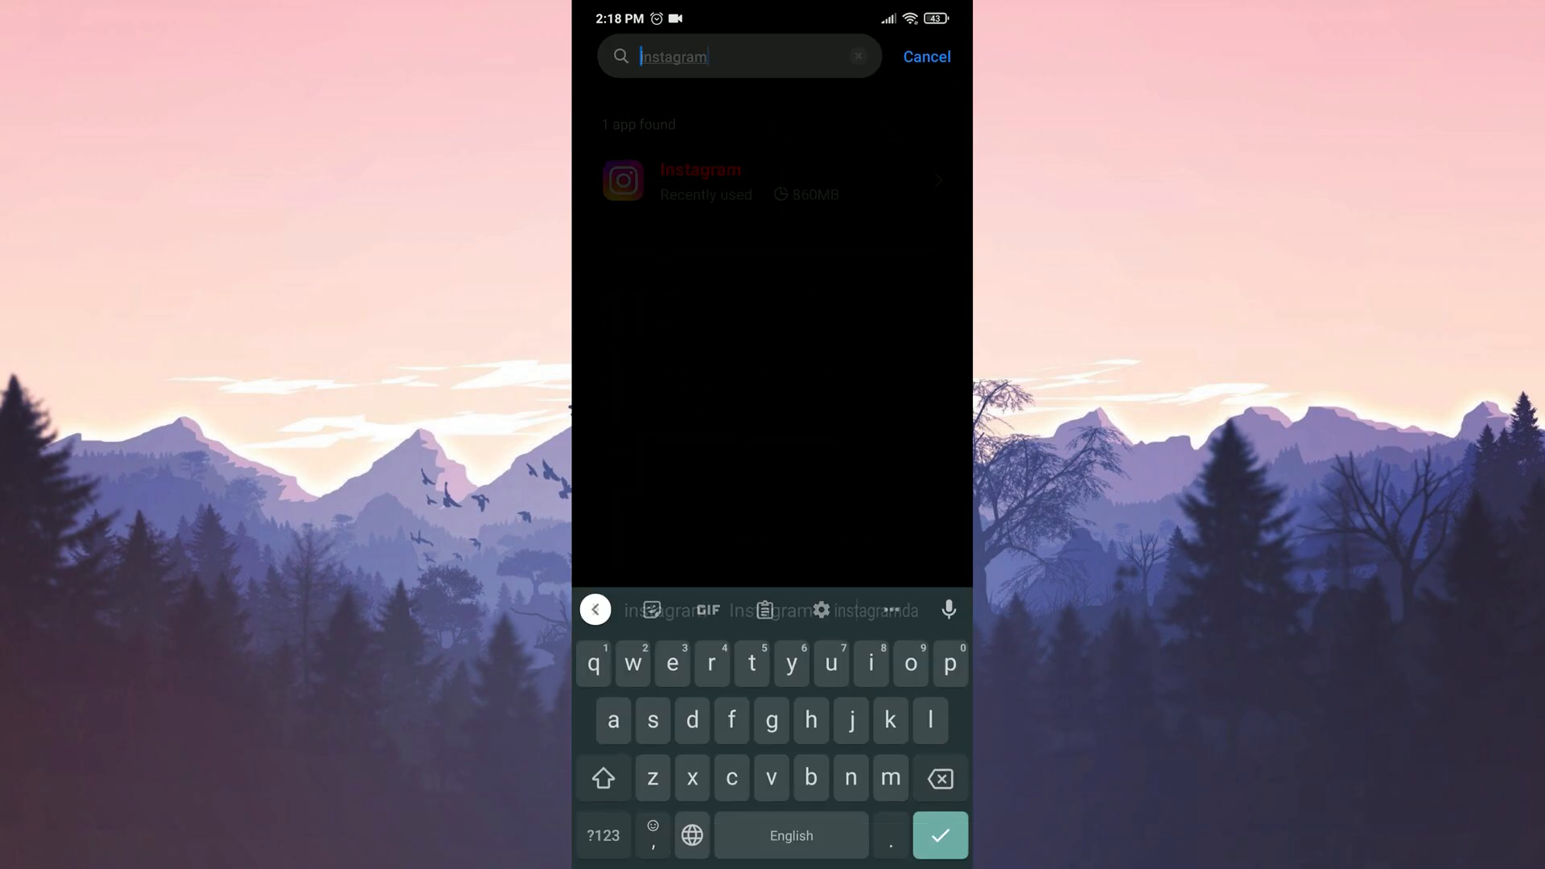
left_click(732, 180)
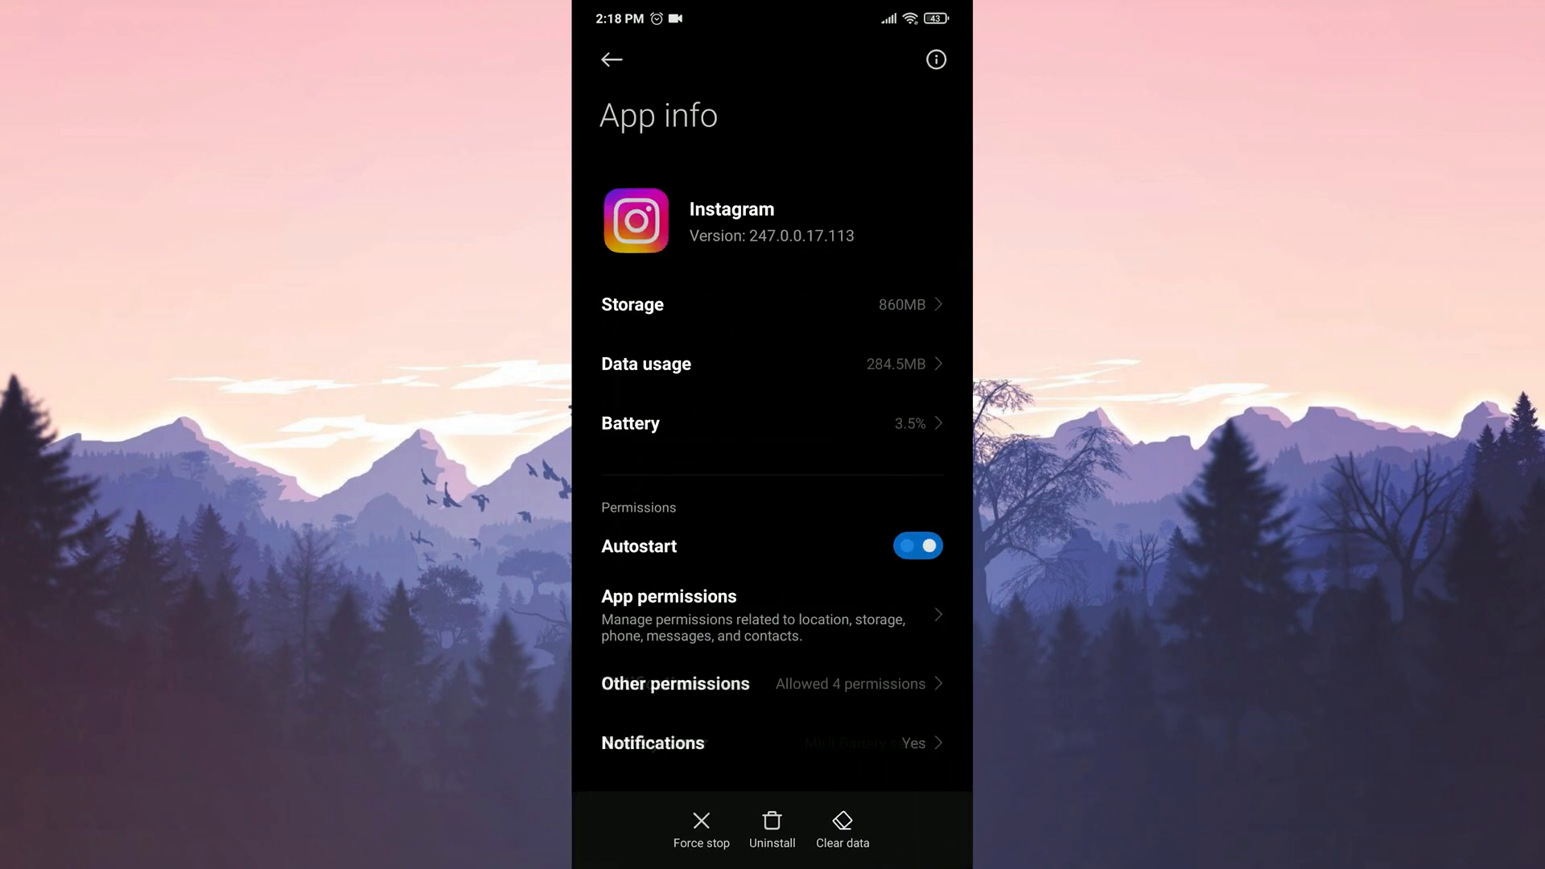
- Clear Instagram's cache from its Storage page and confirm
left_click(633, 304)
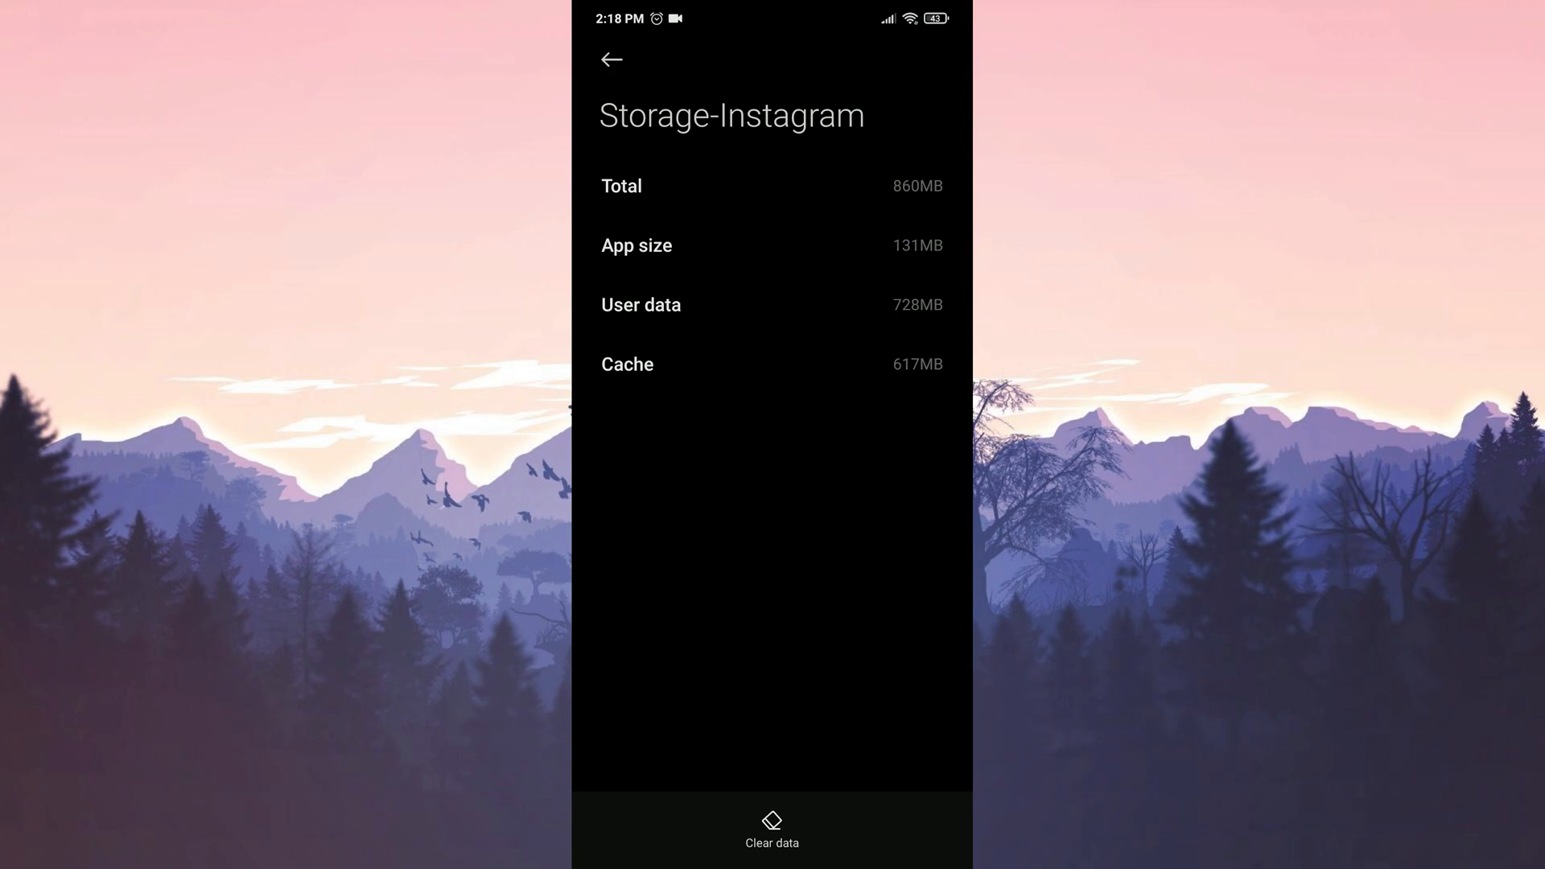
left_click(771, 827)
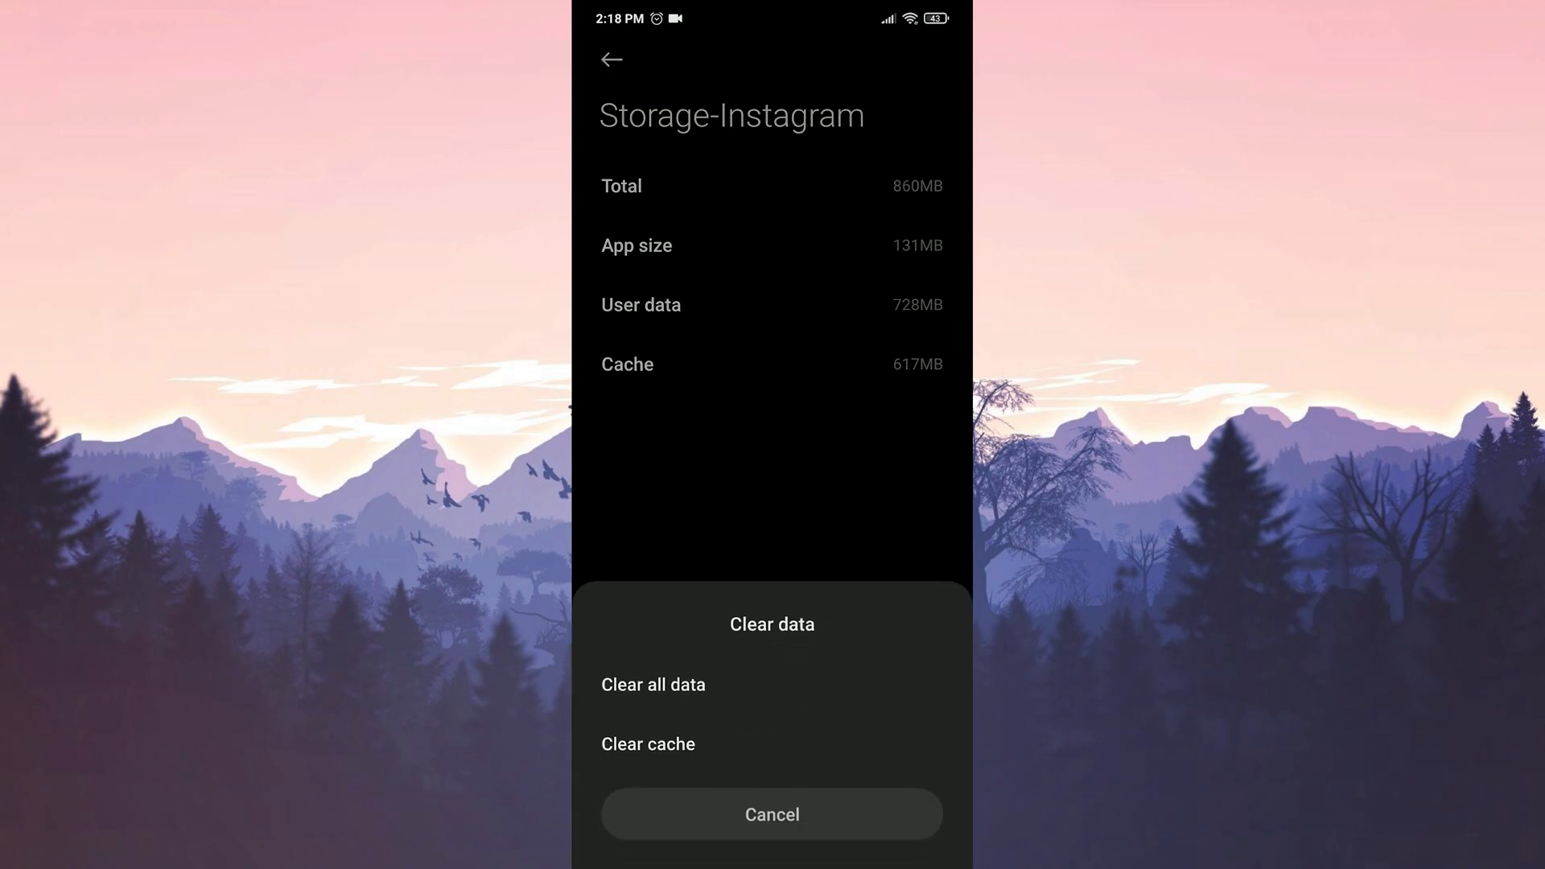
left_click(648, 743)
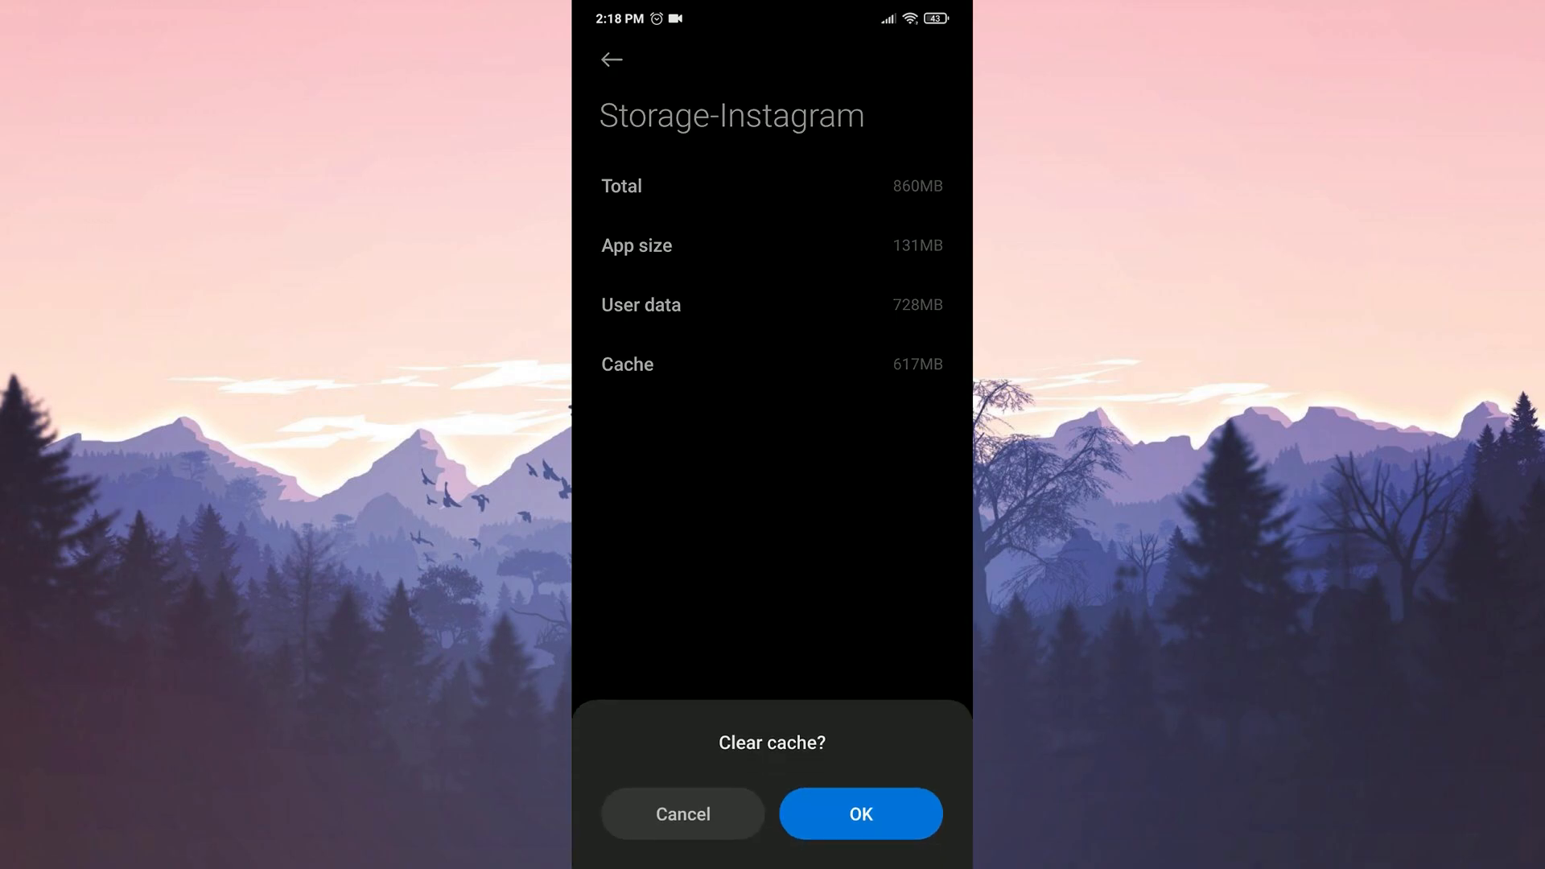
left_click(860, 813)
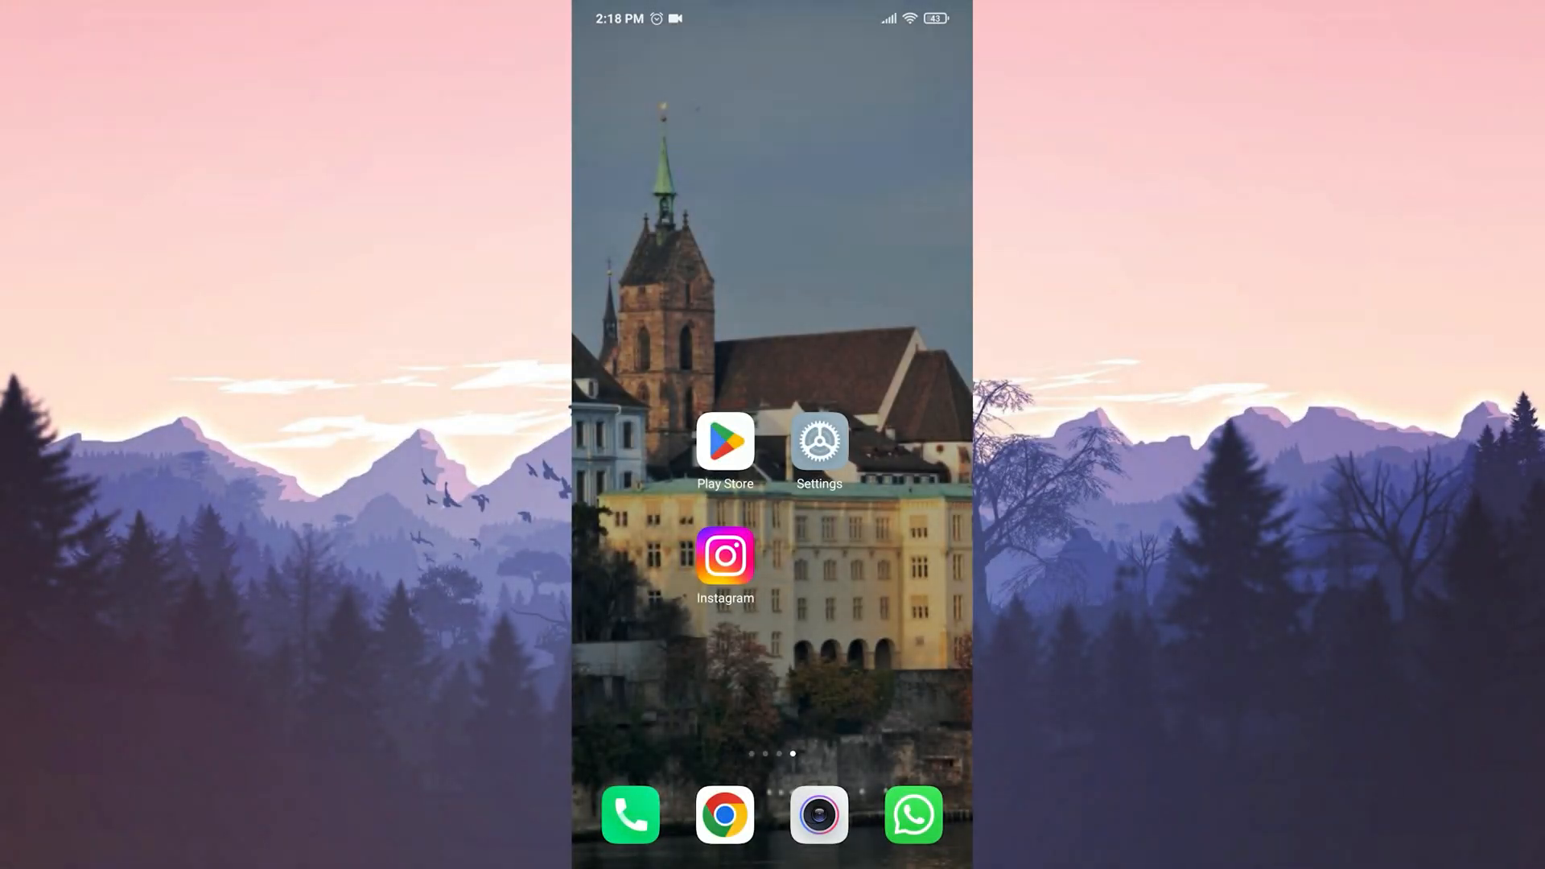
- Switch off Dual apps for Instagram under Settings > Apps
left_click(819, 442)
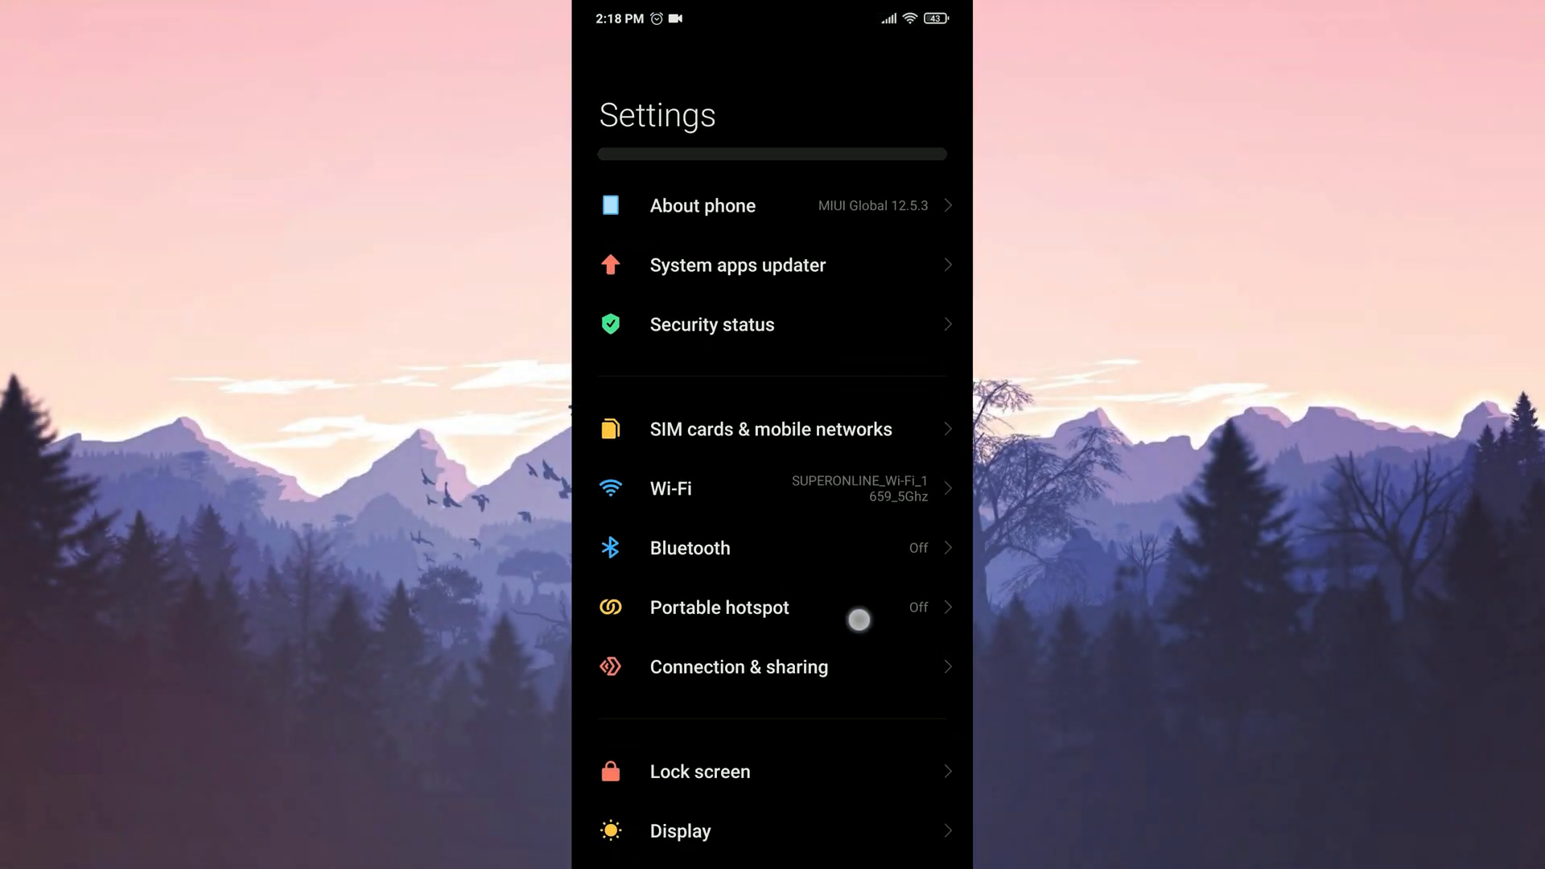
scroll("down", 3)
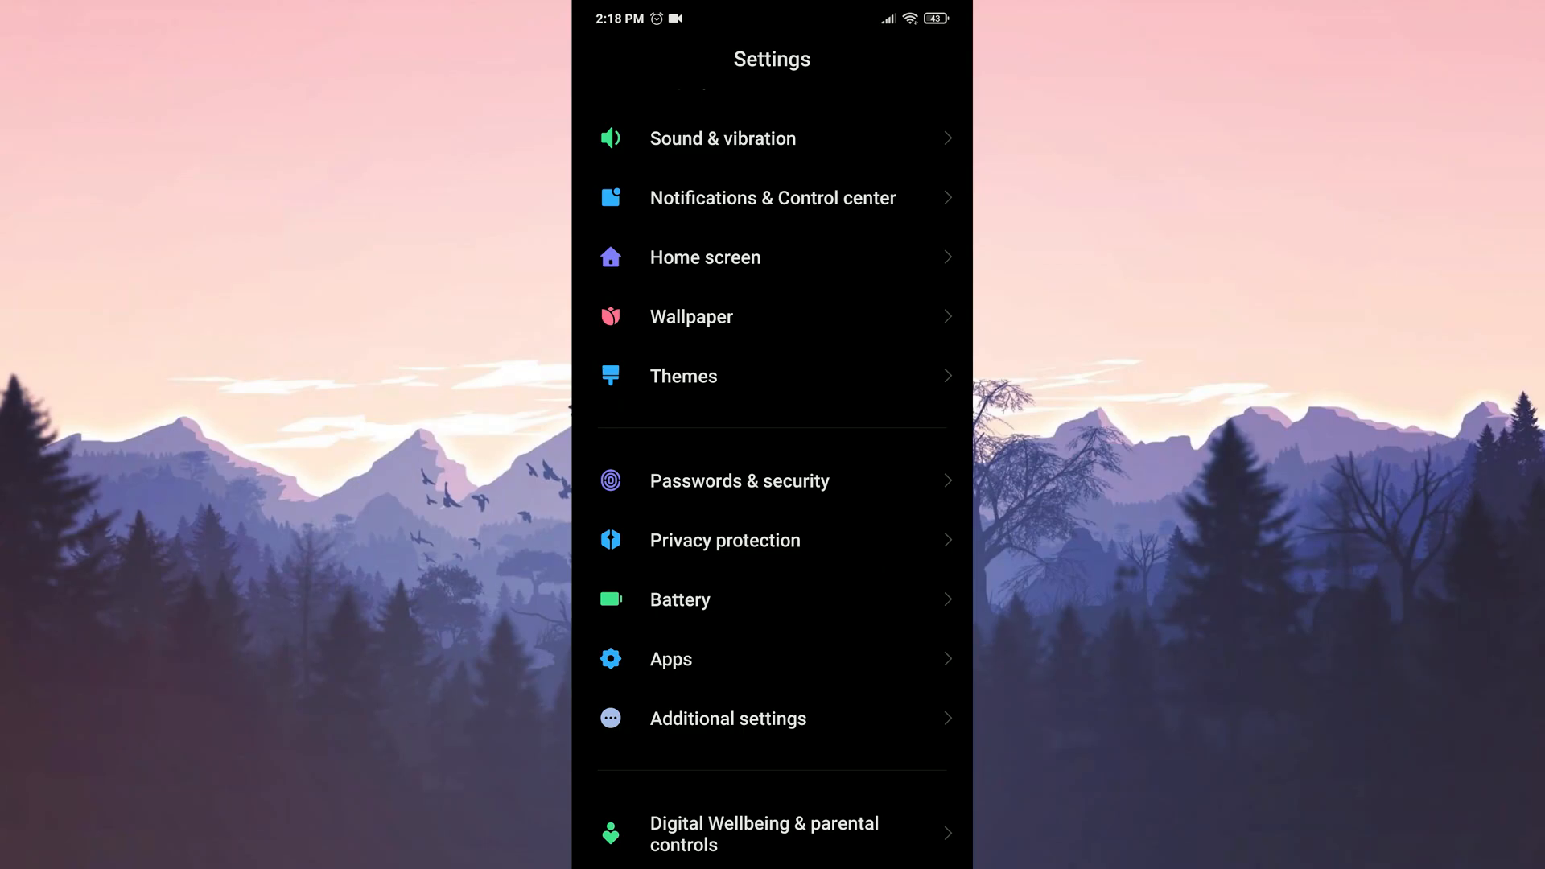
left_click(670, 659)
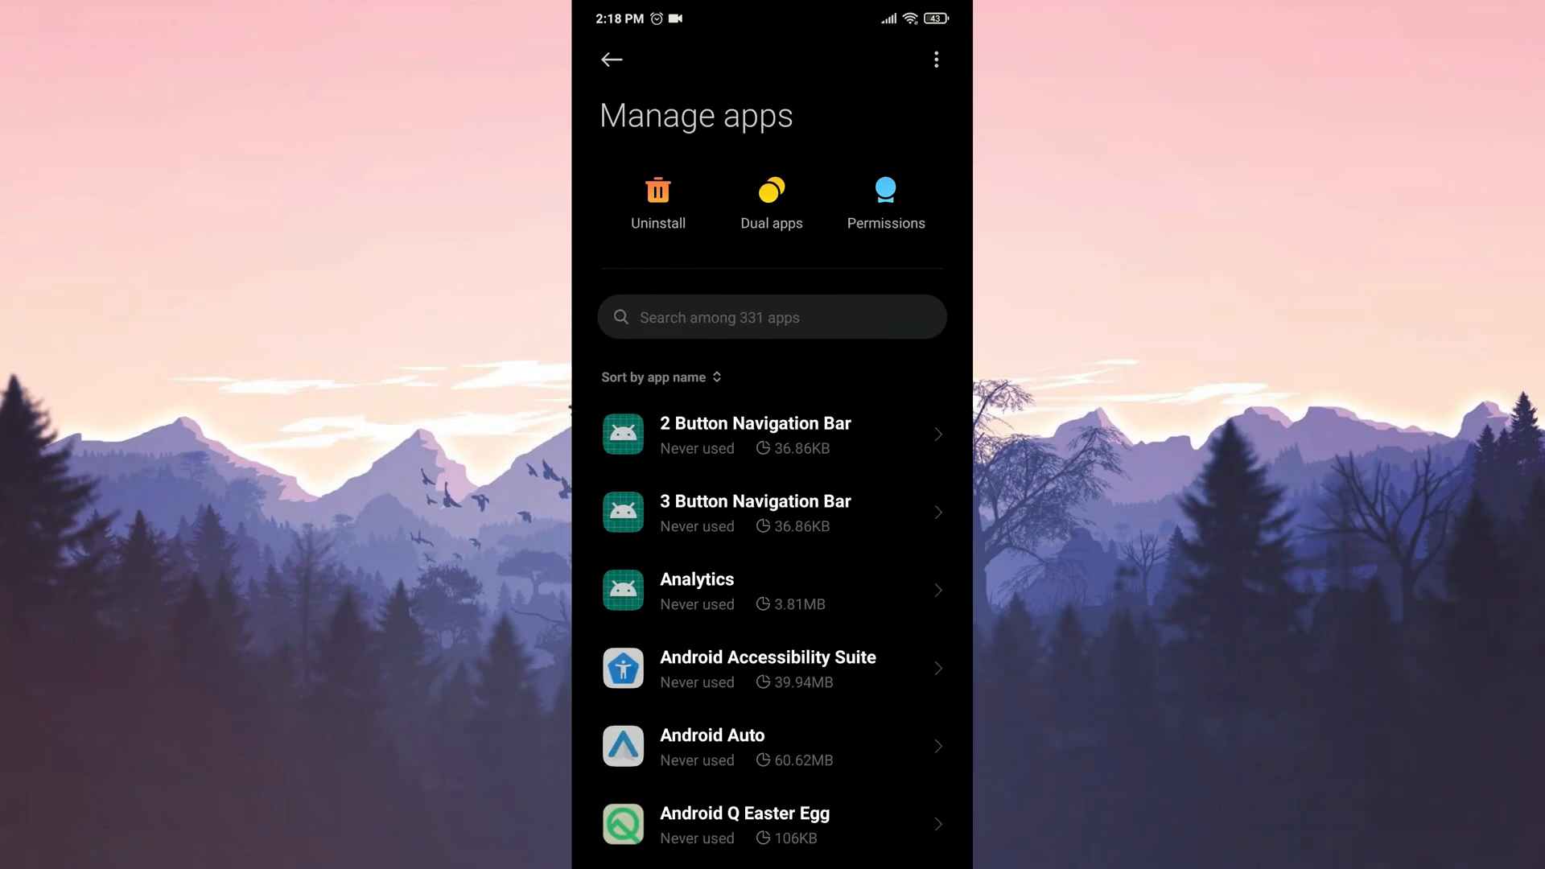
left_click(770, 193)
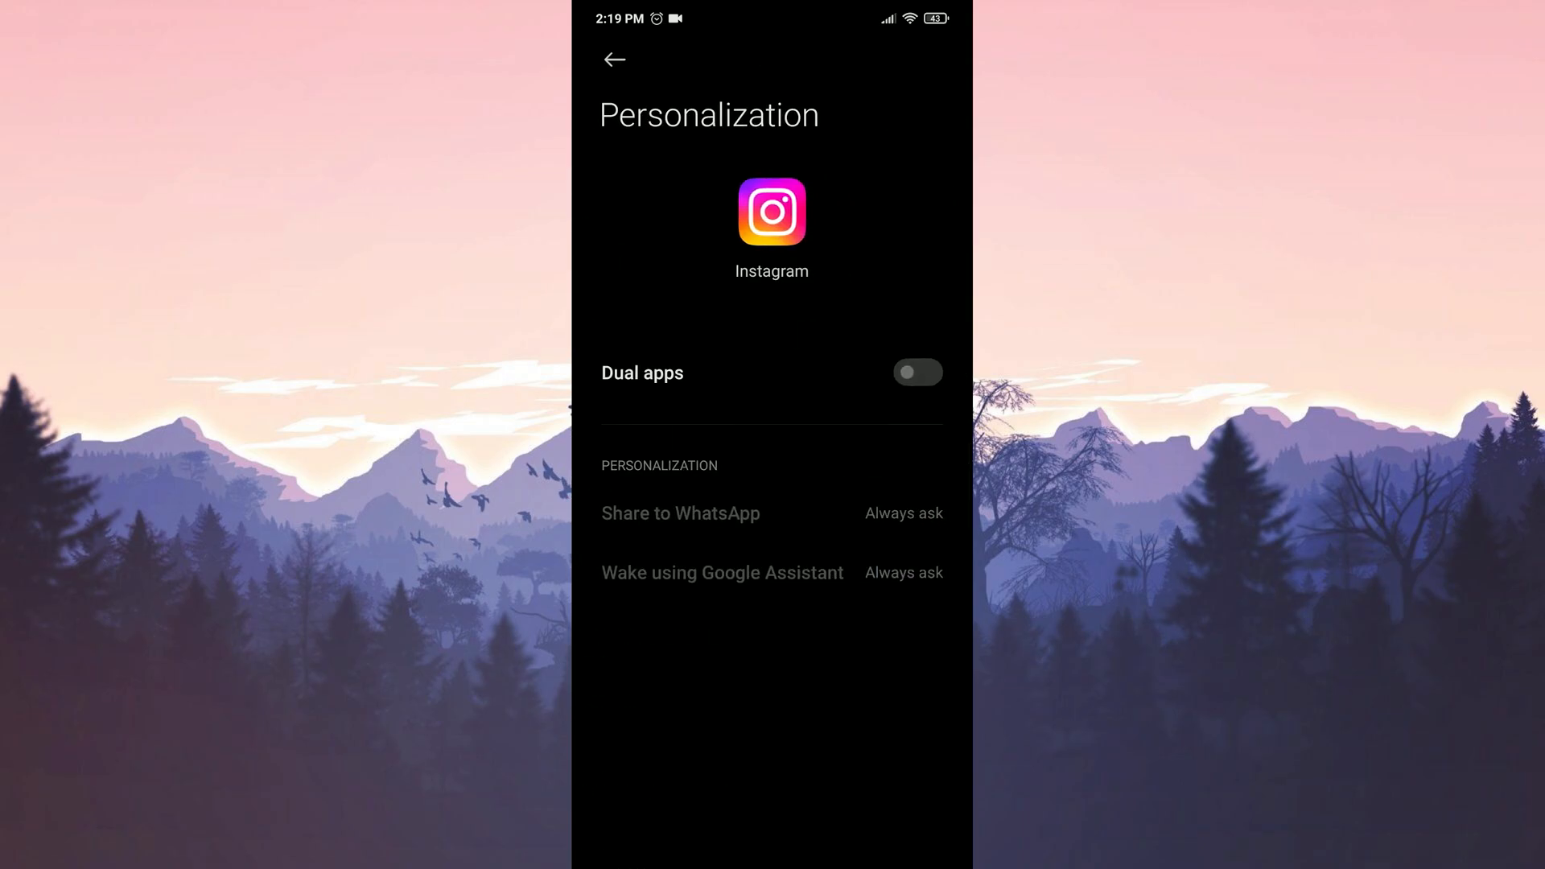
left_click(917, 372)
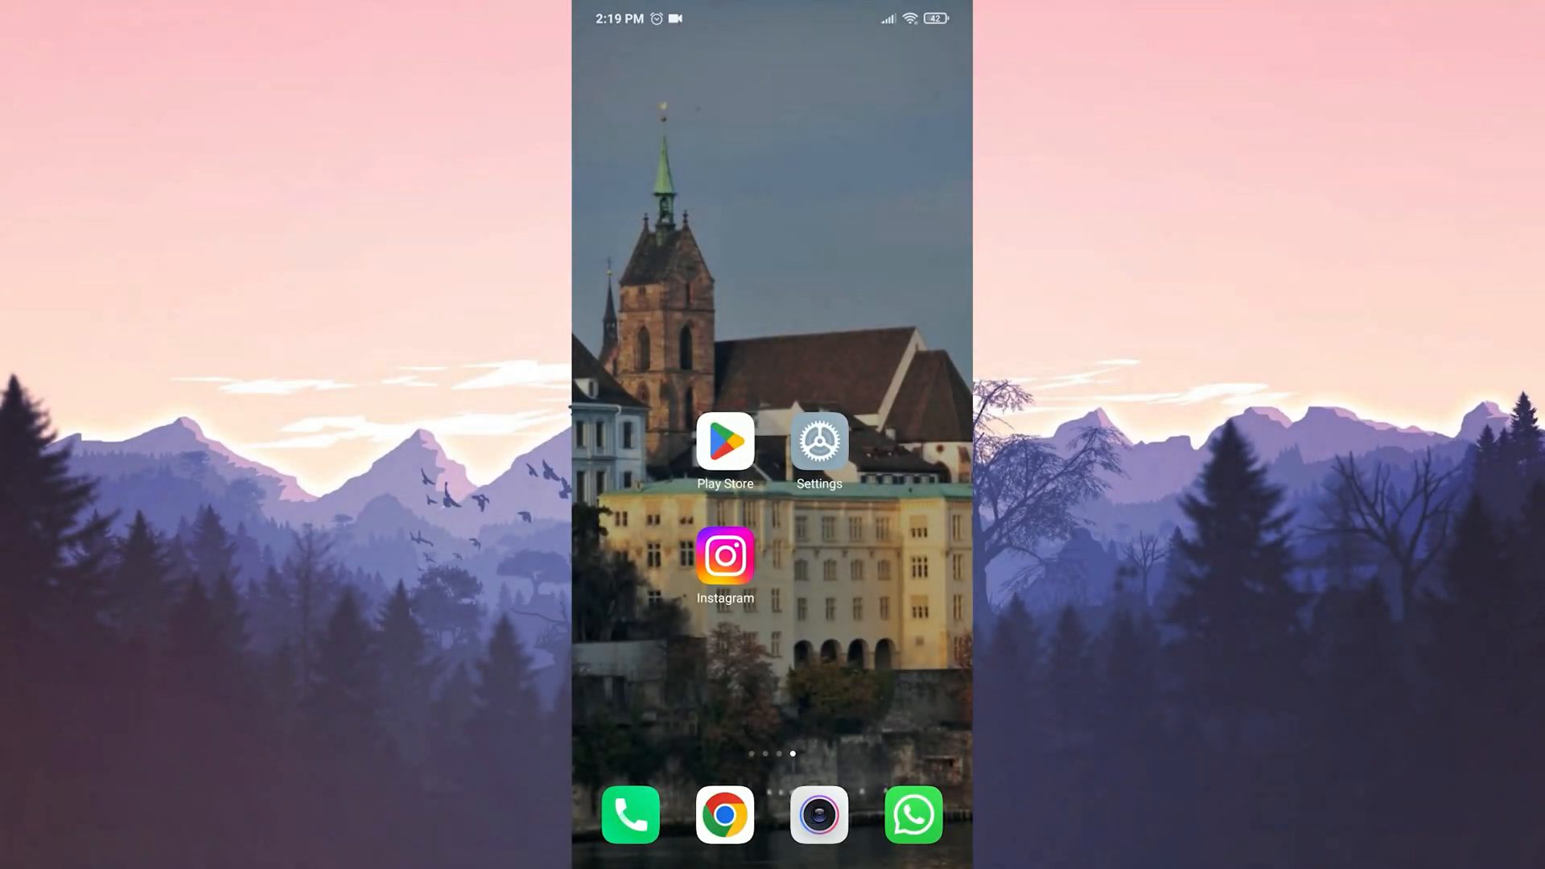
- Uninstall Instagram from its home-screen icon and confirm removal
left_click(724, 556)
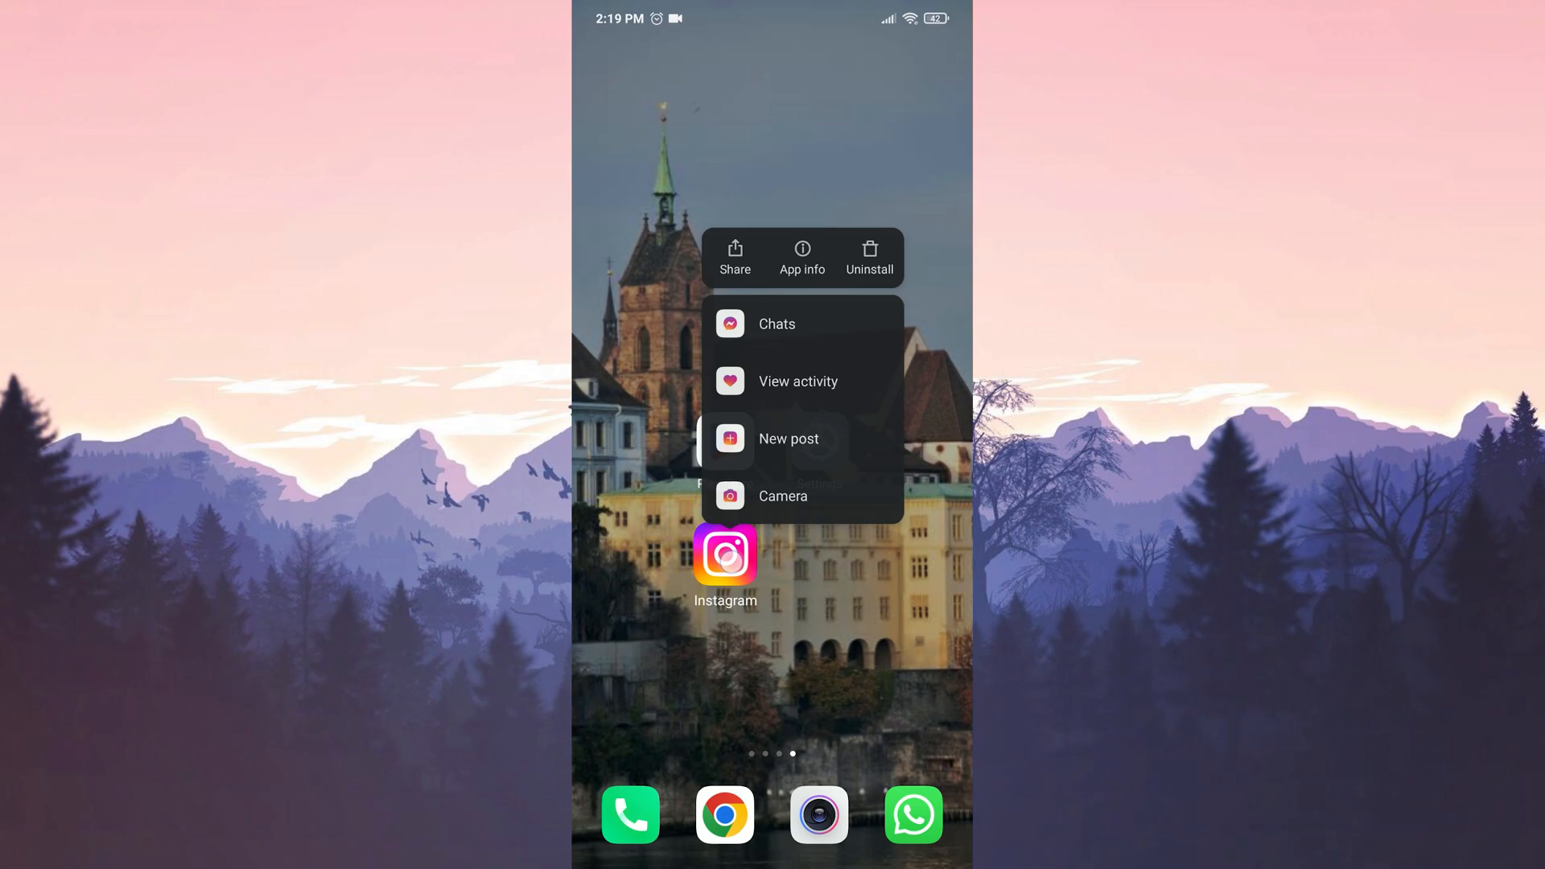
left_click(869, 256)
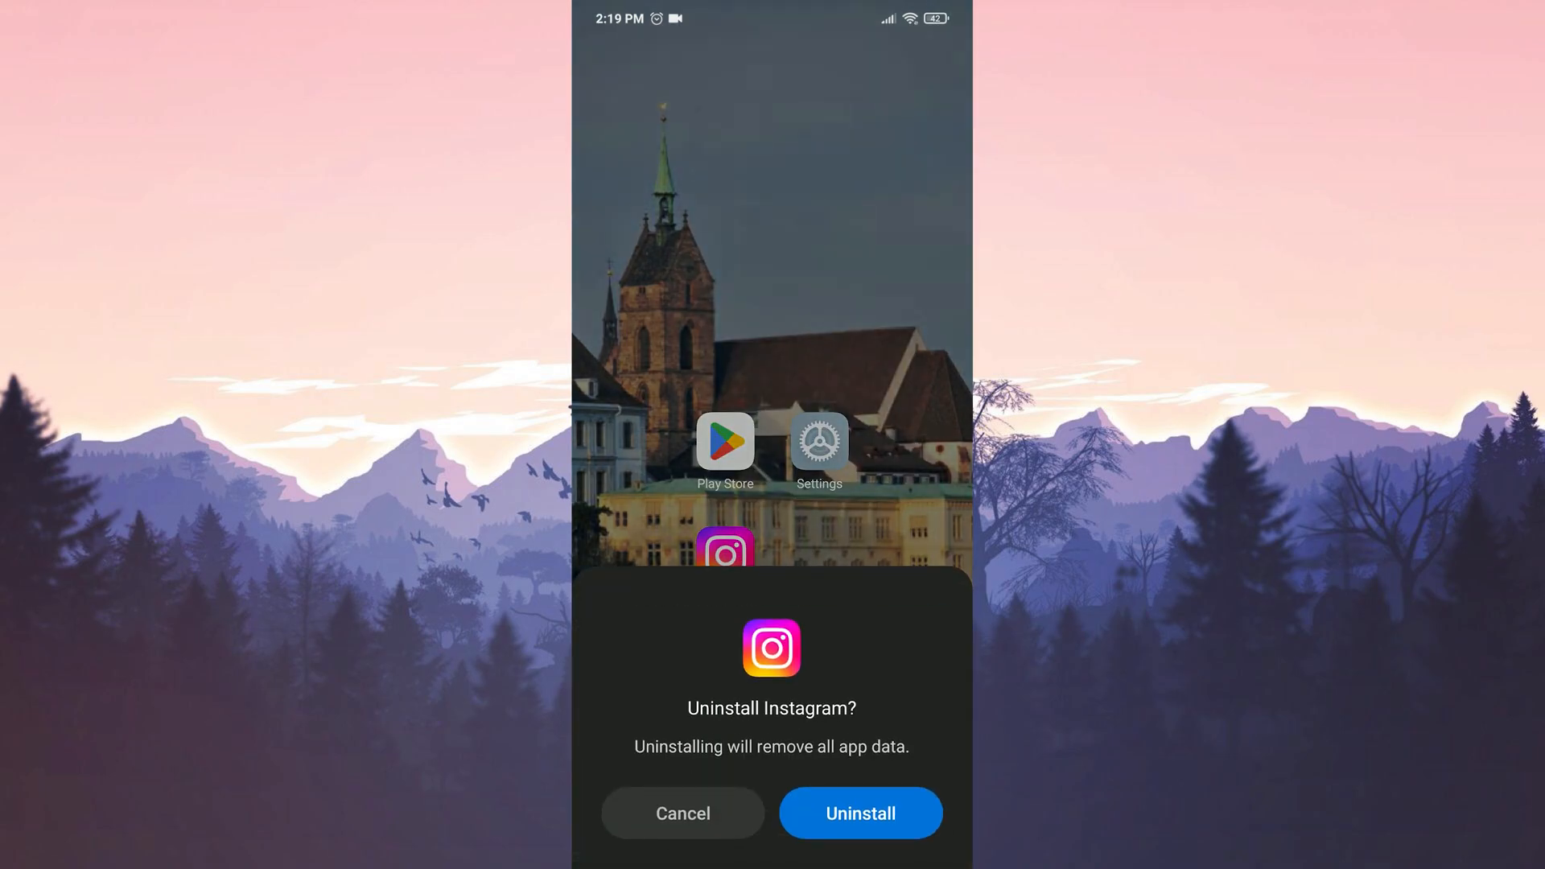
left_click(860, 813)
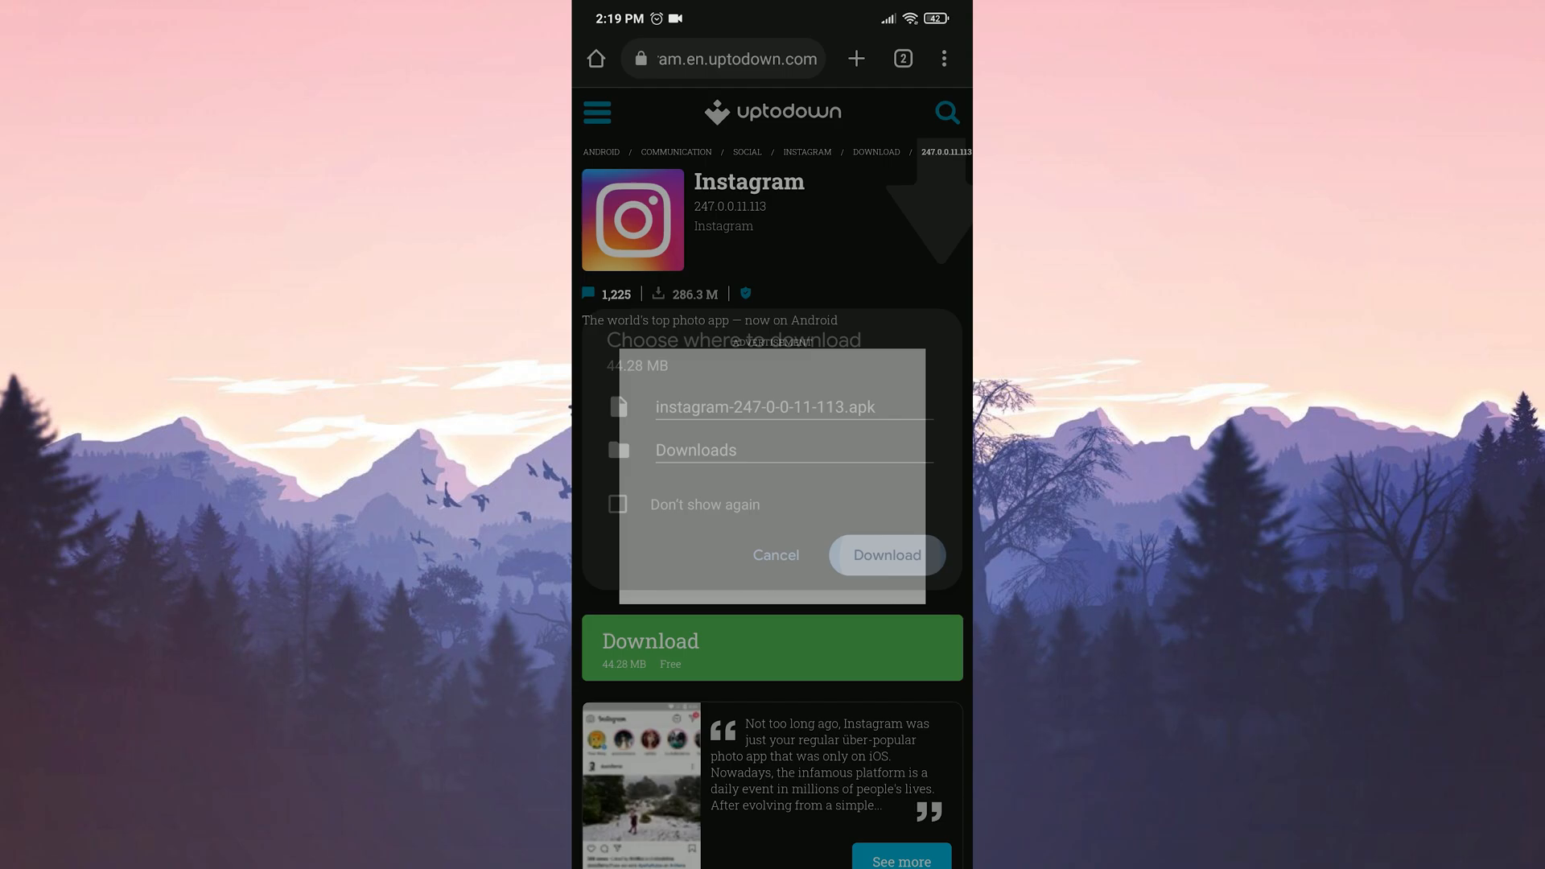
- Download the Instagram 247.0.0.11.113 APK despite the warning and open it in Downloads
left_click(887, 555)
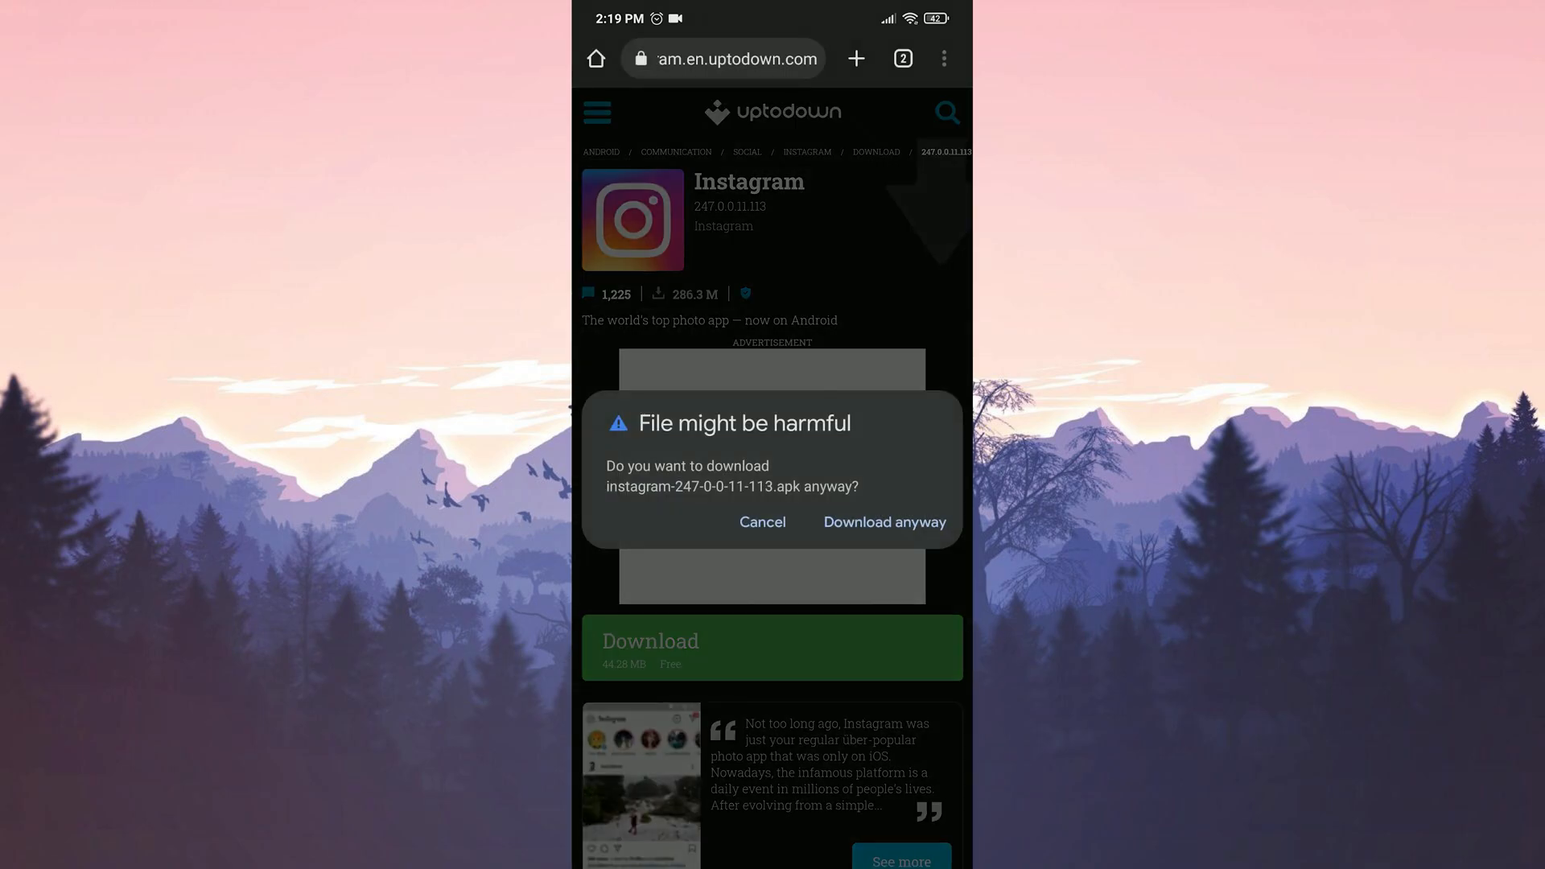
left_click(884, 522)
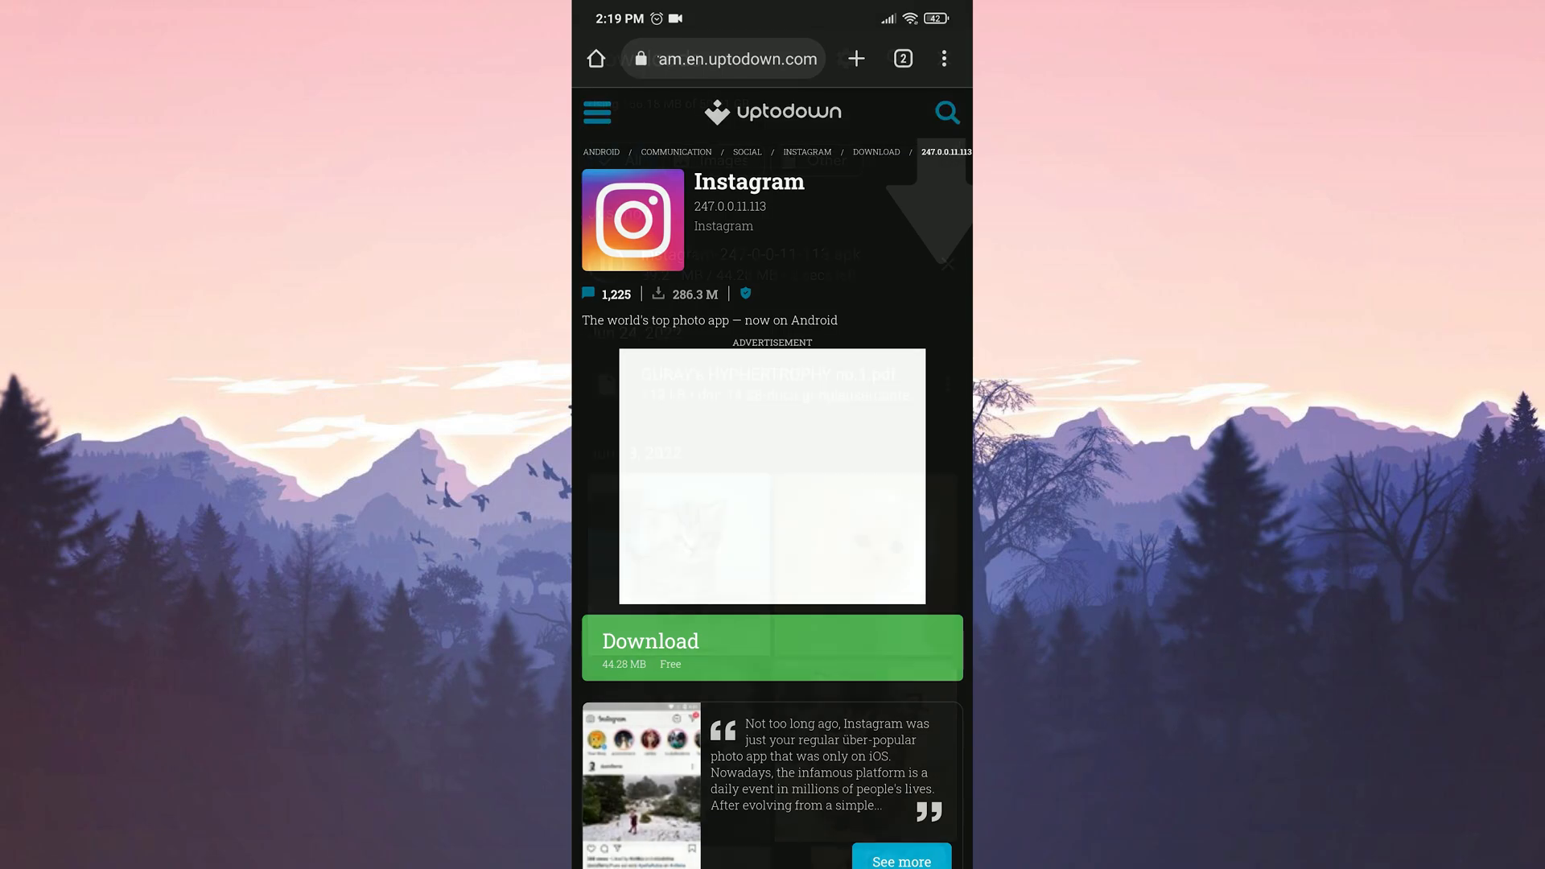
left_click(770, 646)
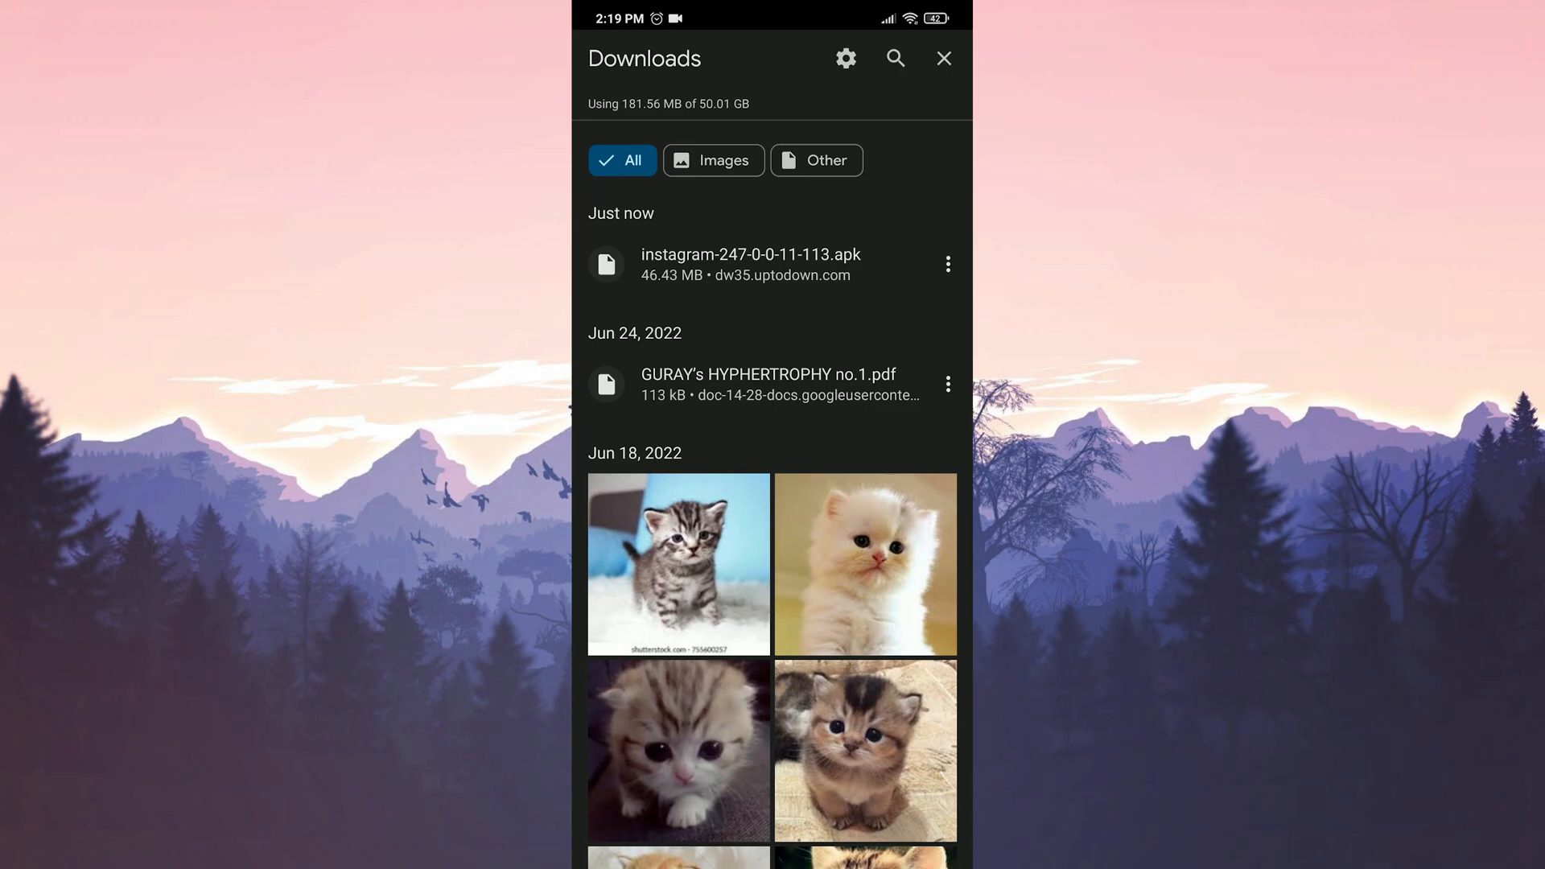
- Install instagram-247-0-0-11-113.apk from Downloads and return home
left_click(746, 264)
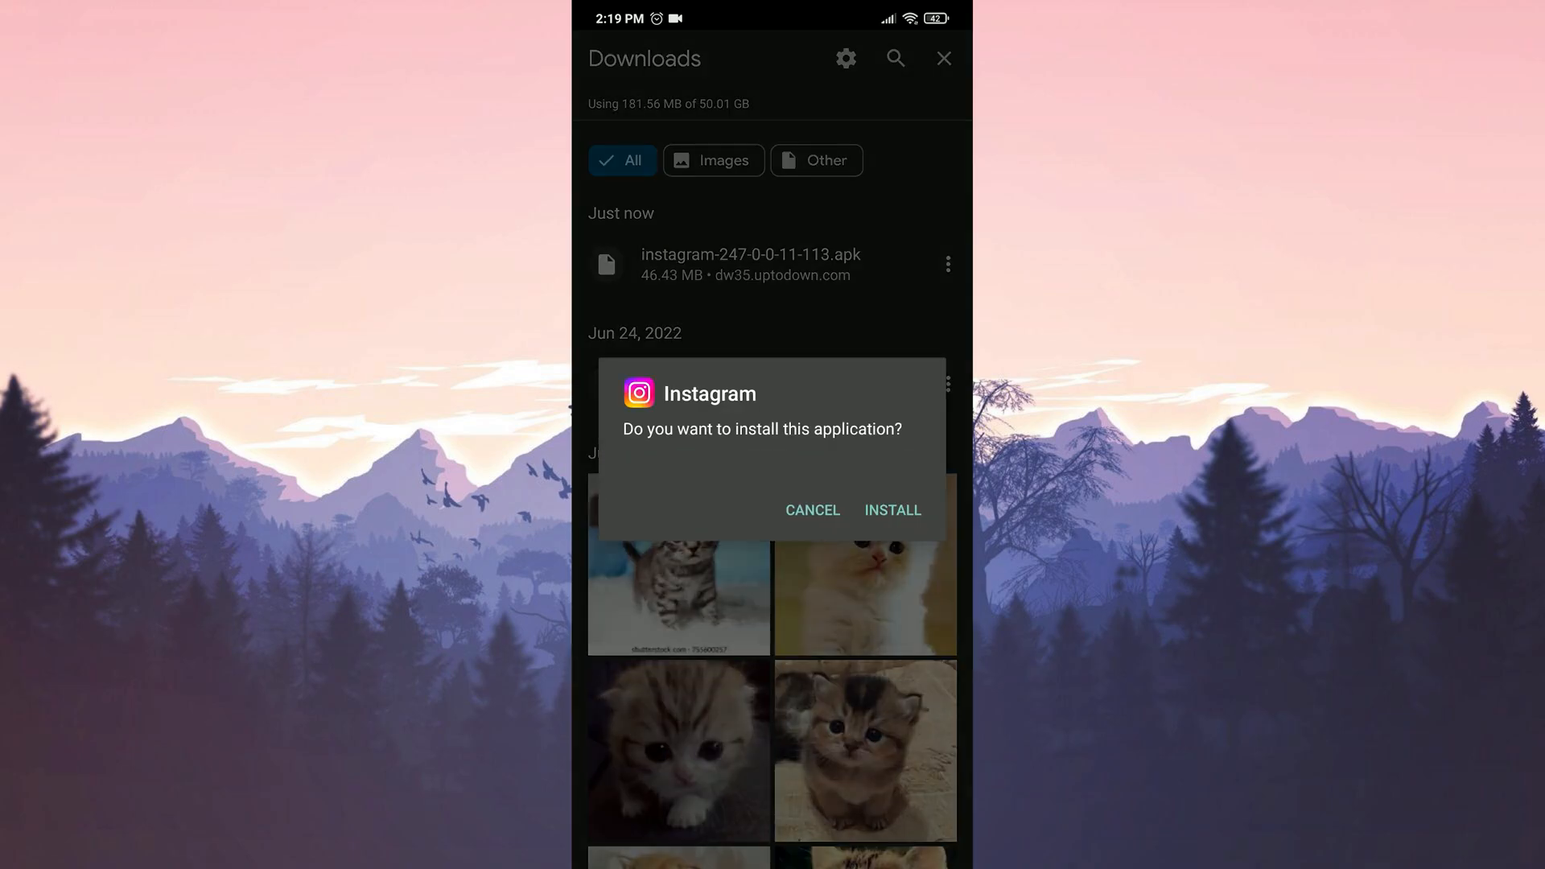
left_click(892, 510)
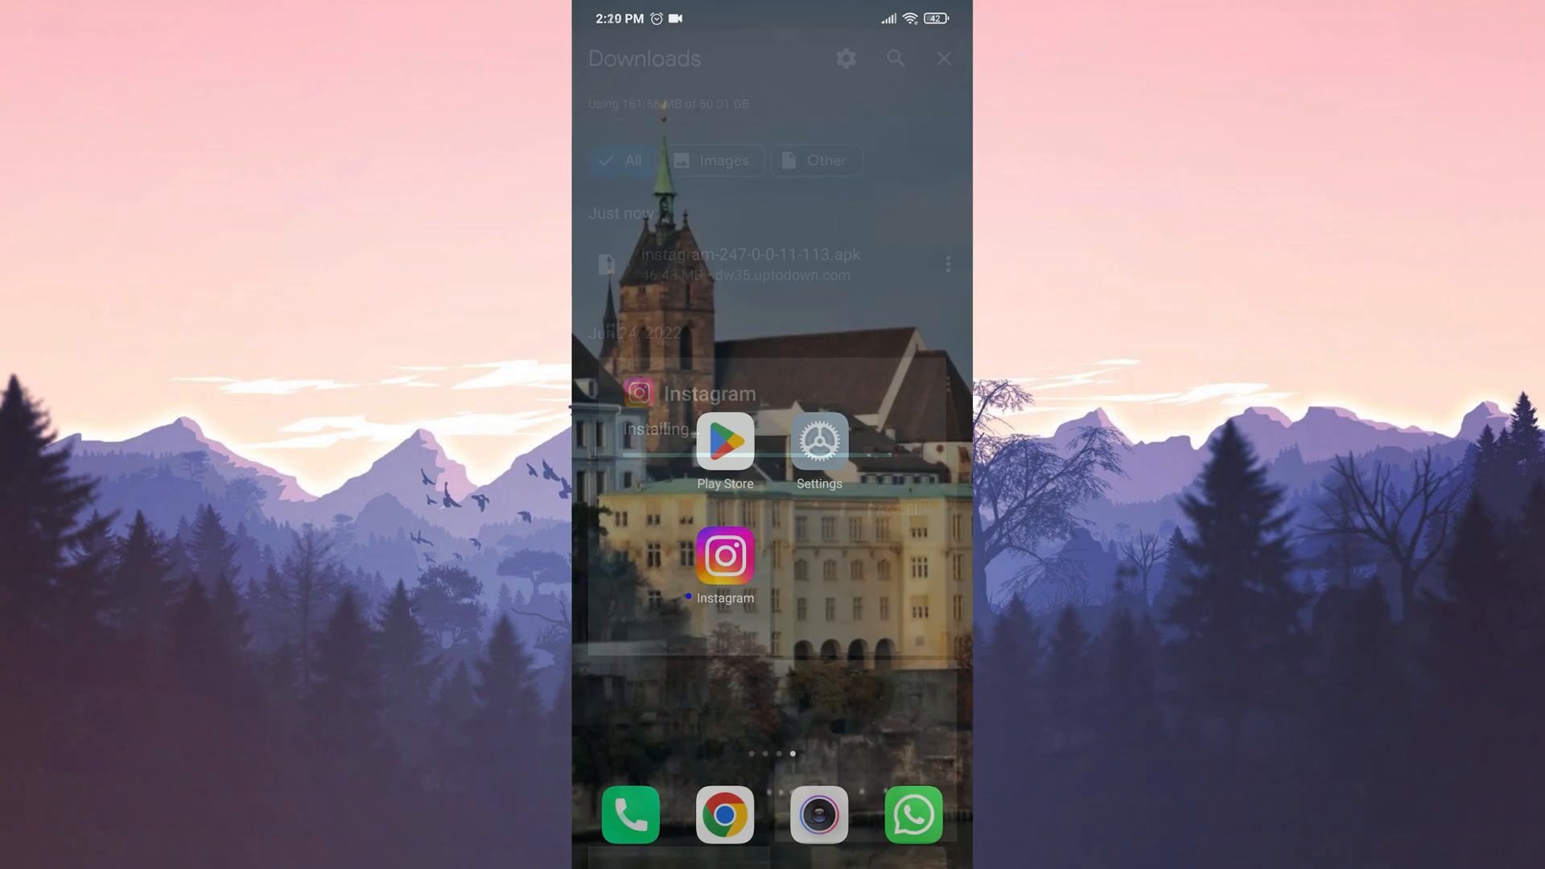
left_click(944, 58)
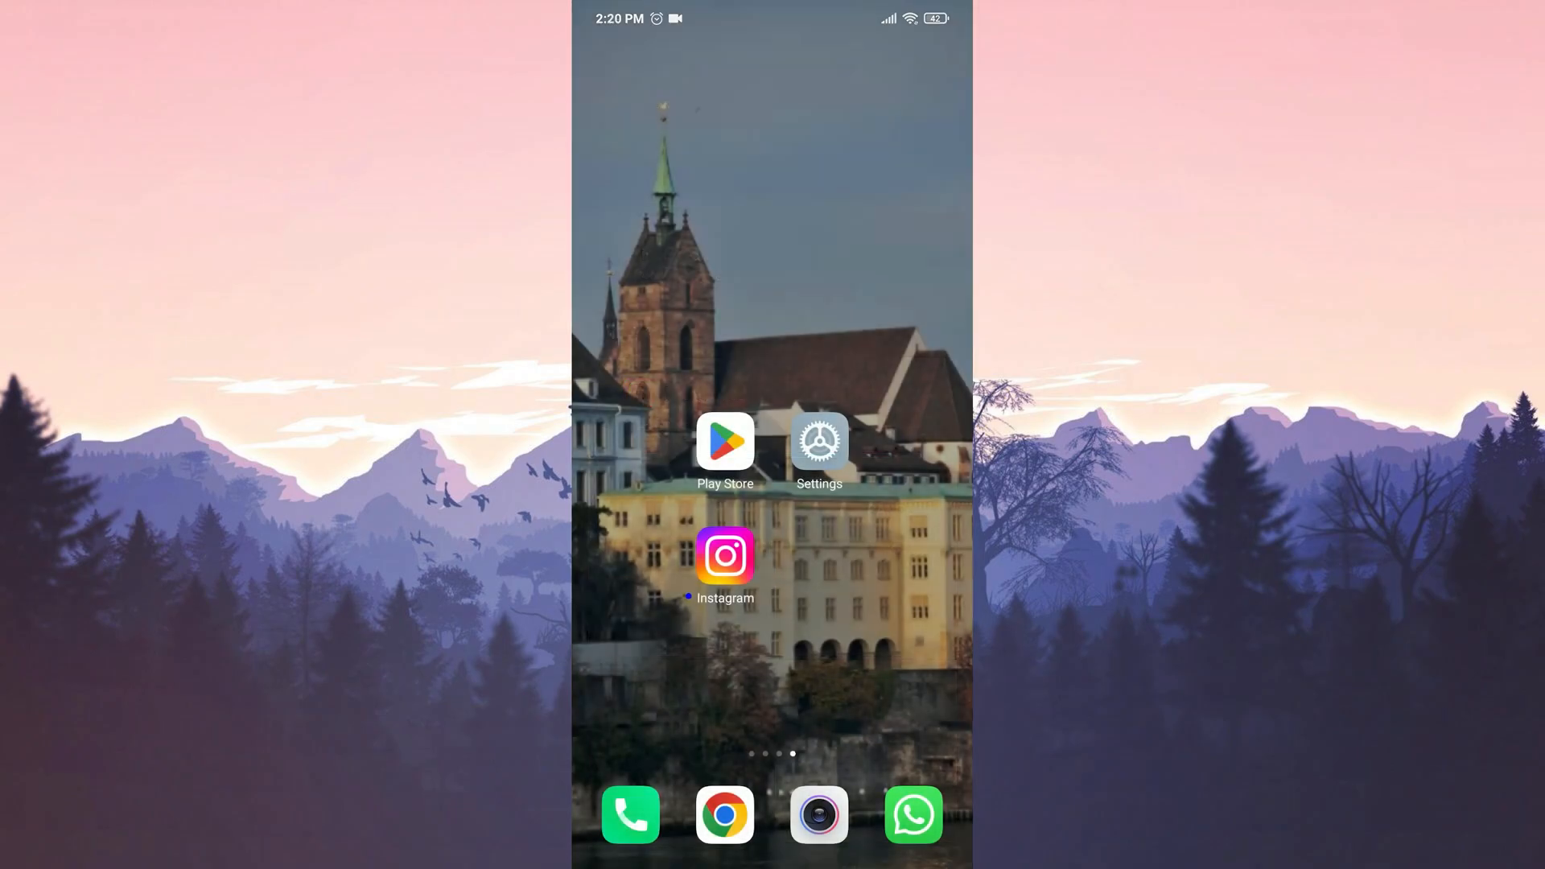